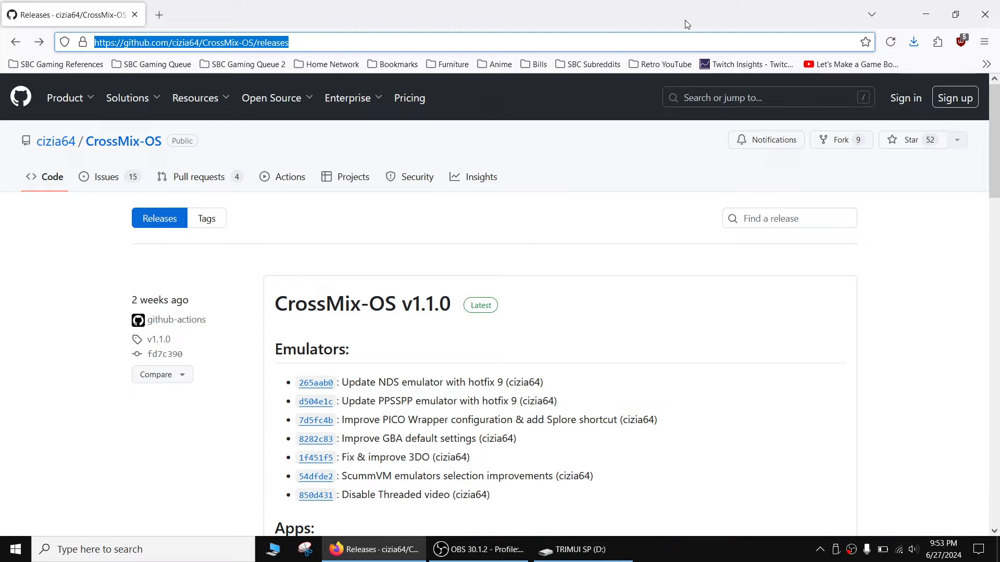
# - Scroll the v1.1.0 release page down to its Assets list with CrossMix-OS_v1.1.0.zip
pyautogui.scroll(-3)
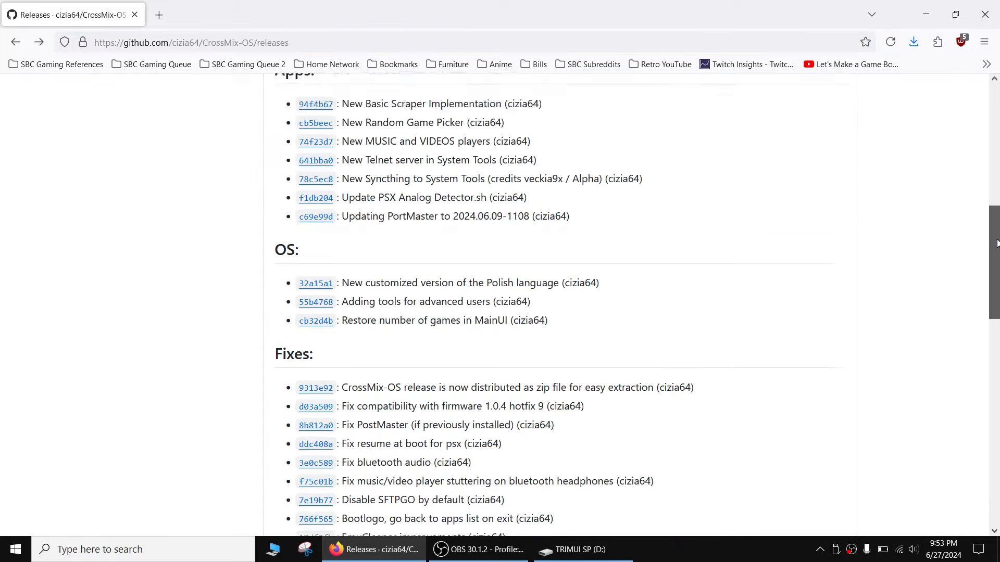
pyautogui.scroll(-3)
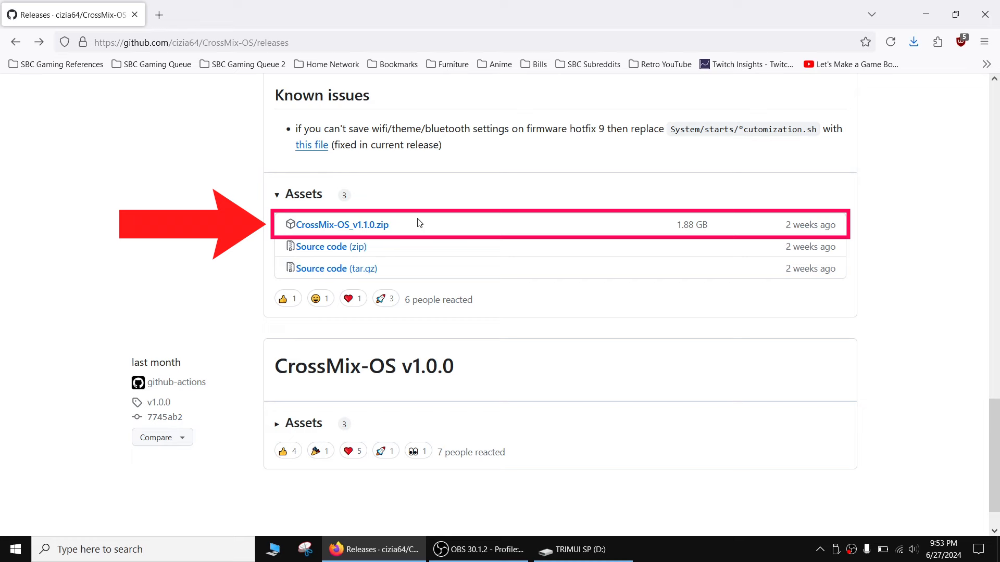
pyautogui.moveTo(801, 98)
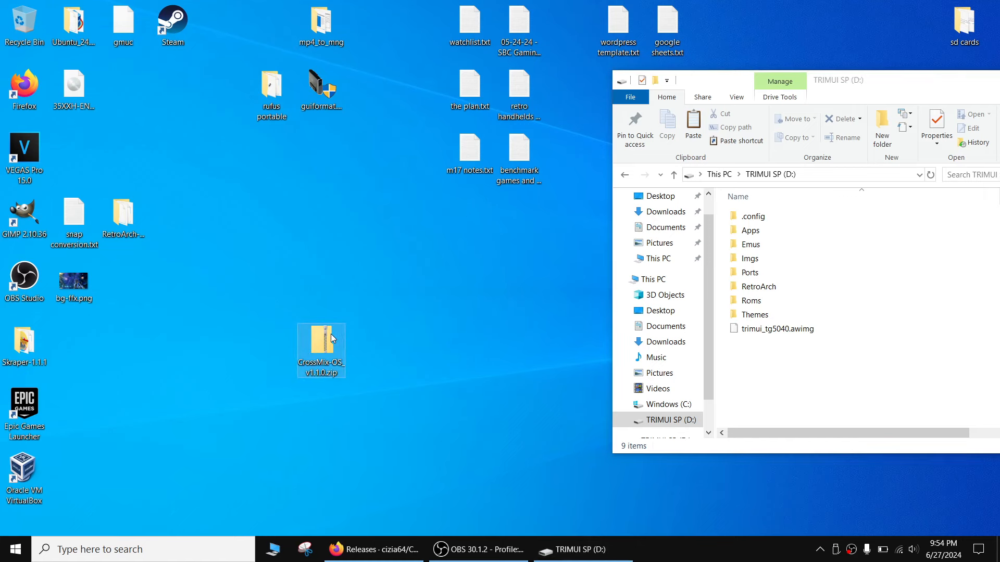
# - Extract the CrossMix-OS v1.1.0 zip with 7-Zip and browse into its Emus folder
pyautogui.rightClick(321, 351)
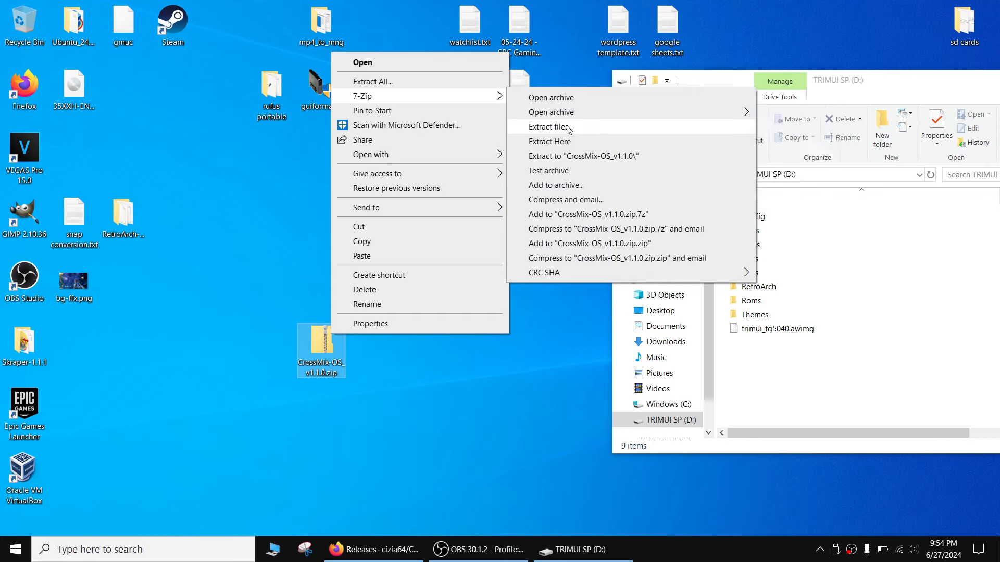
pyautogui.click(551, 127)
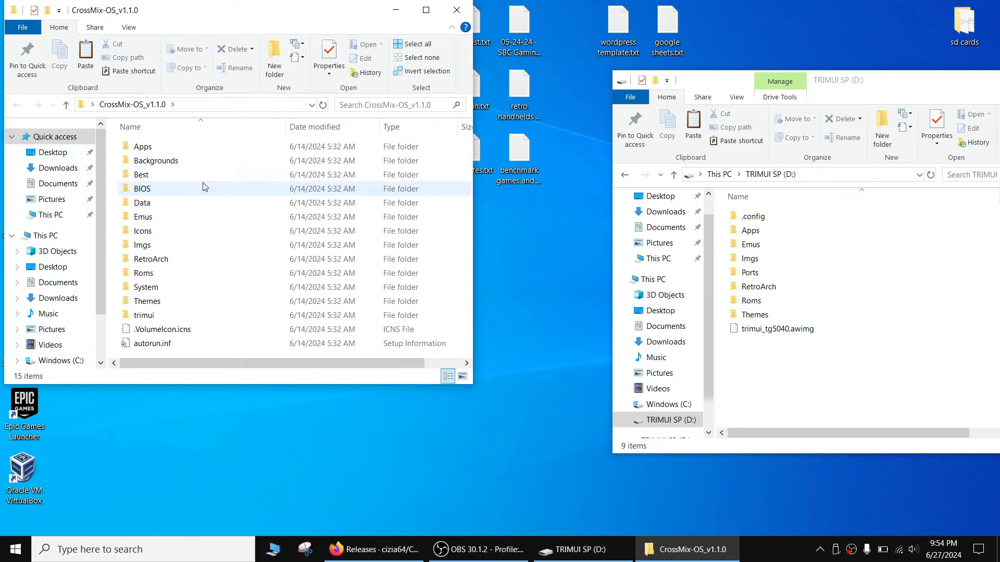
pyautogui.moveTo(172, 217)
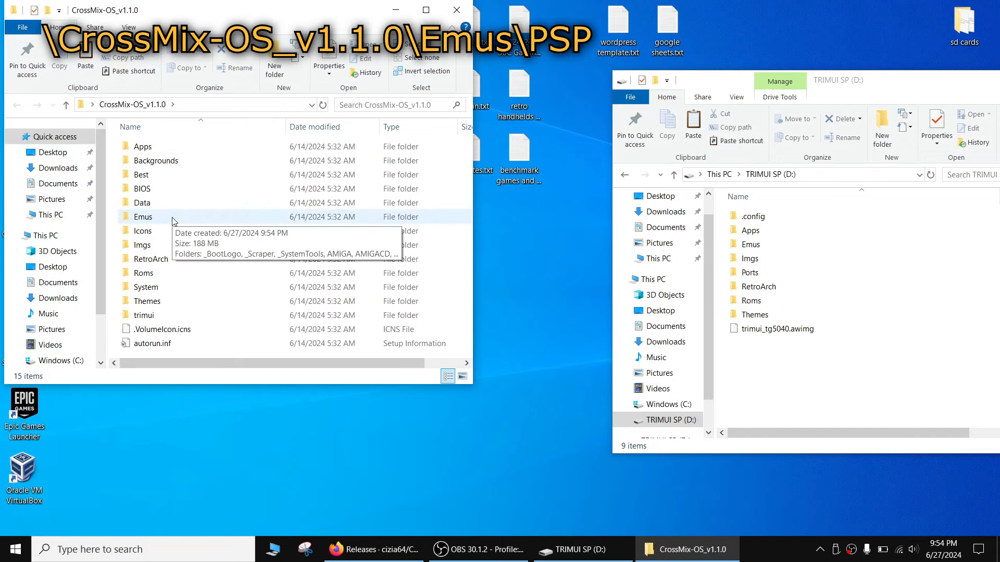
pyautogui.doubleClick(142, 217)
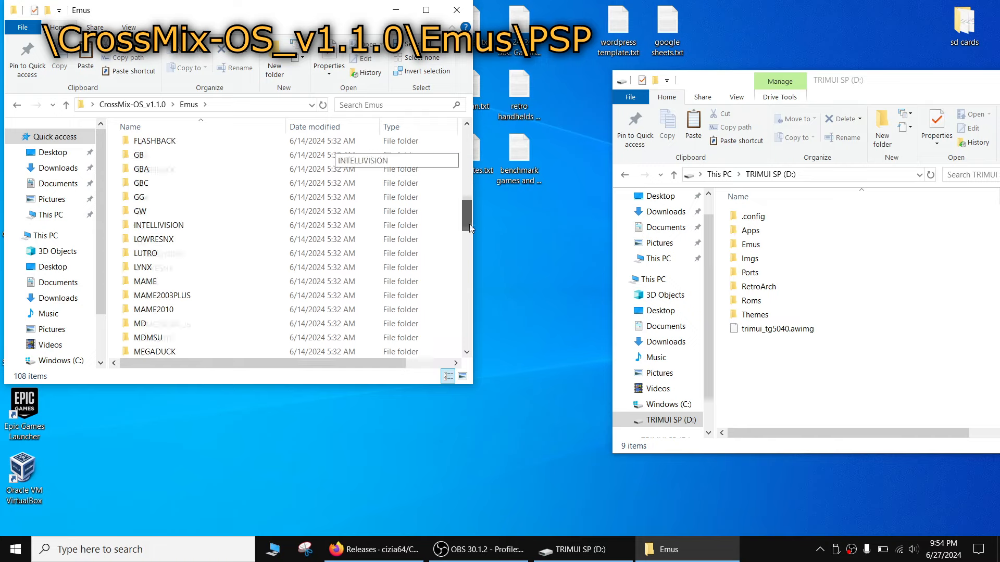
pyautogui.scroll(-3)
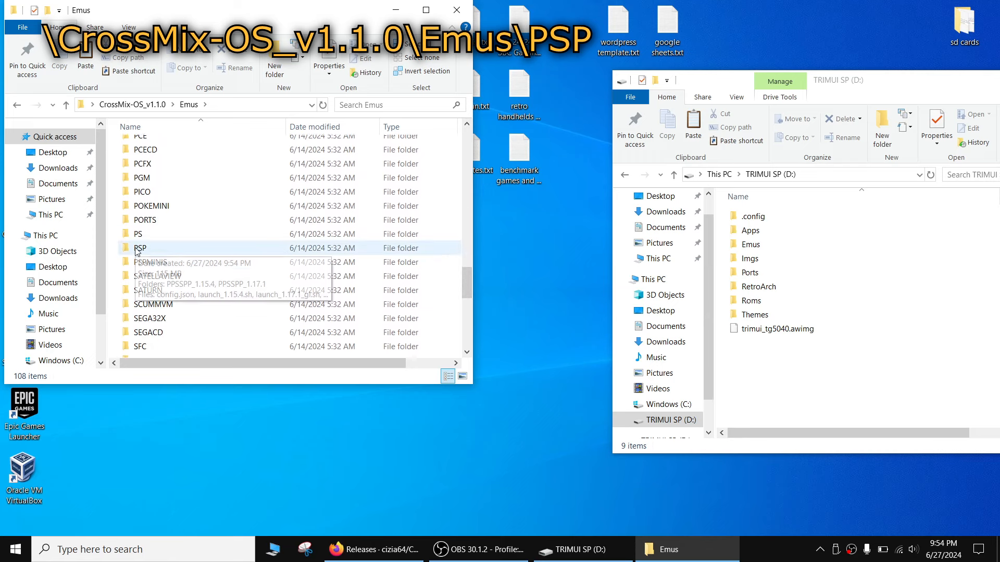
# - Copy the PSP emulator folder into the Emus folder on the TRIMUI SD card
pyautogui.rightClick(140, 248)
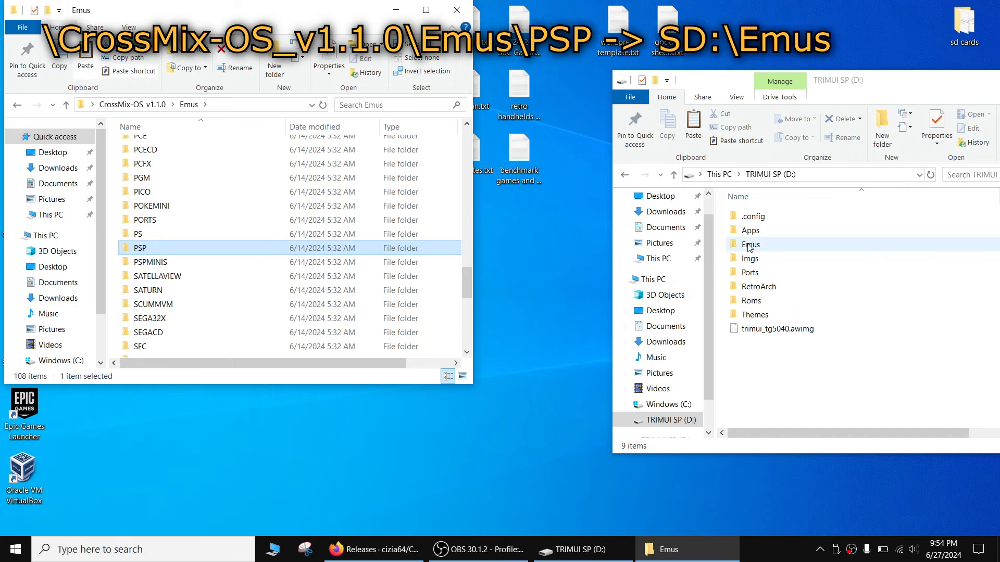
pyautogui.doubleClick(750, 243)
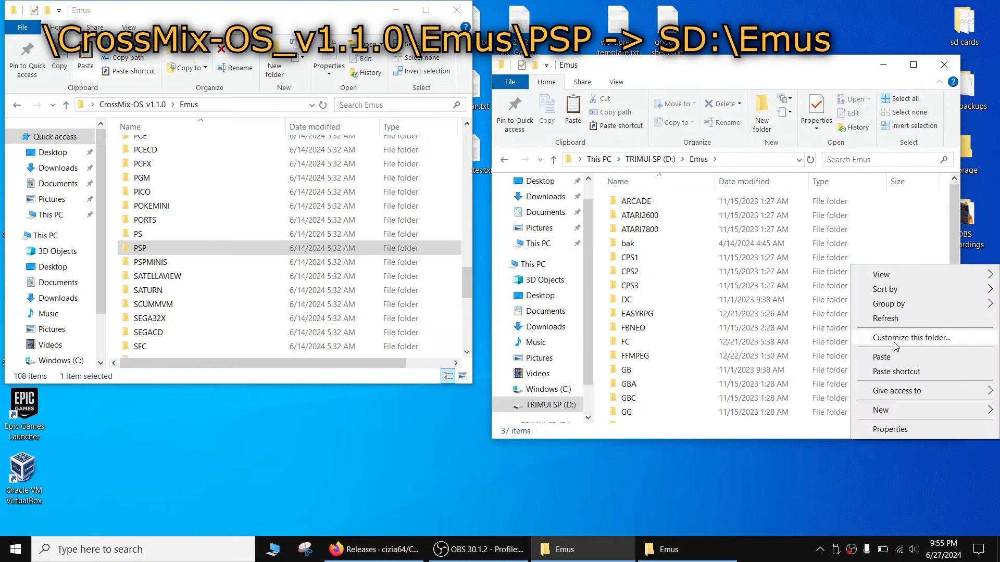
pyautogui.click(879, 357)
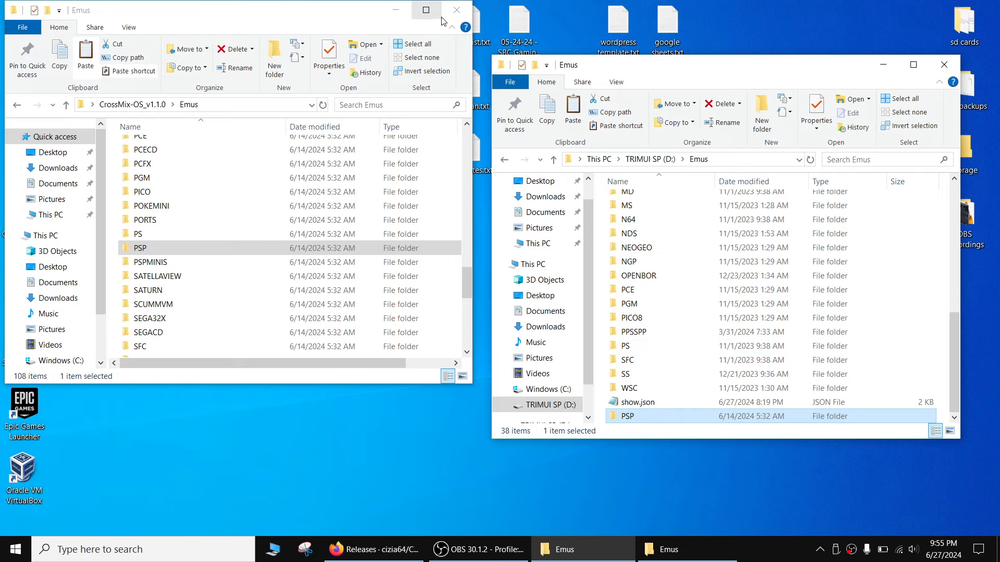
# - Switch to the SD card window and browse into its Emus\PPSSPP folder
pyautogui.click(455, 9)
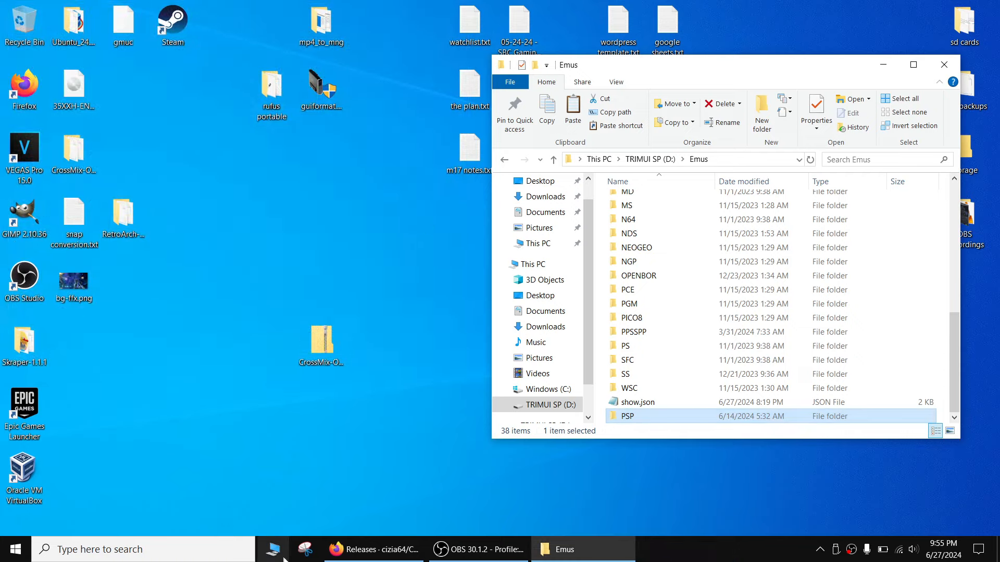
pyautogui.click(551, 280)
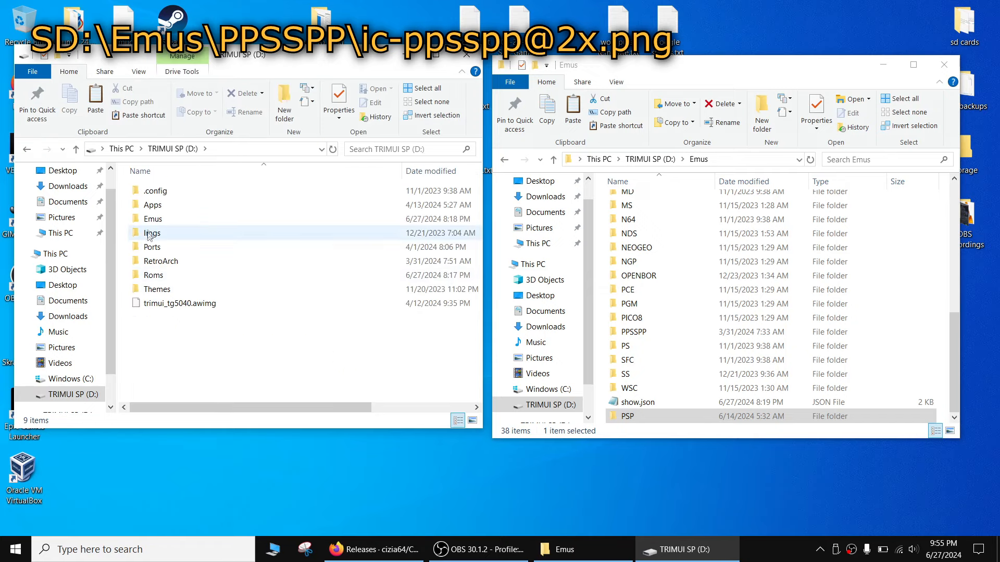
pyautogui.doubleClick(152, 219)
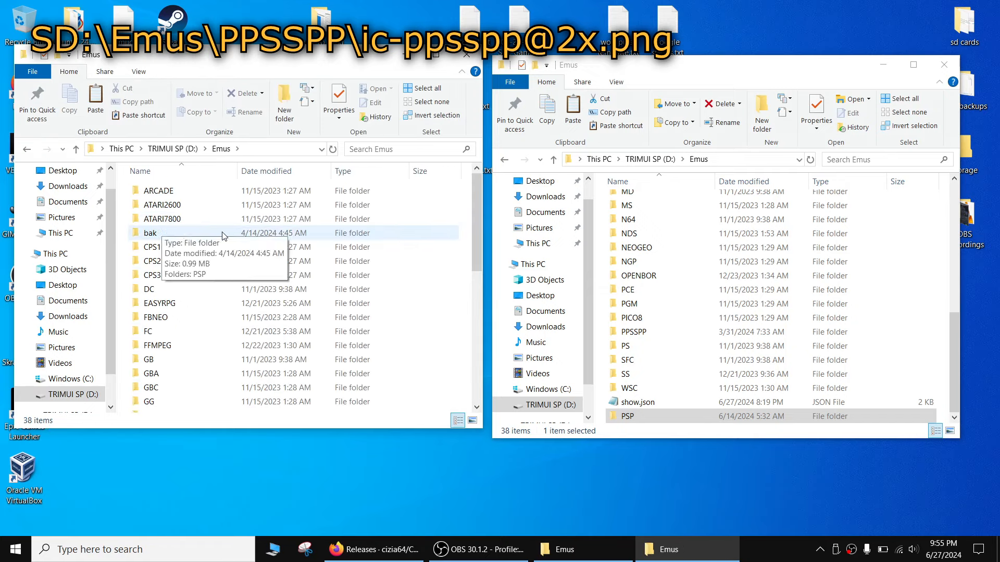
pyautogui.moveTo(474, 243)
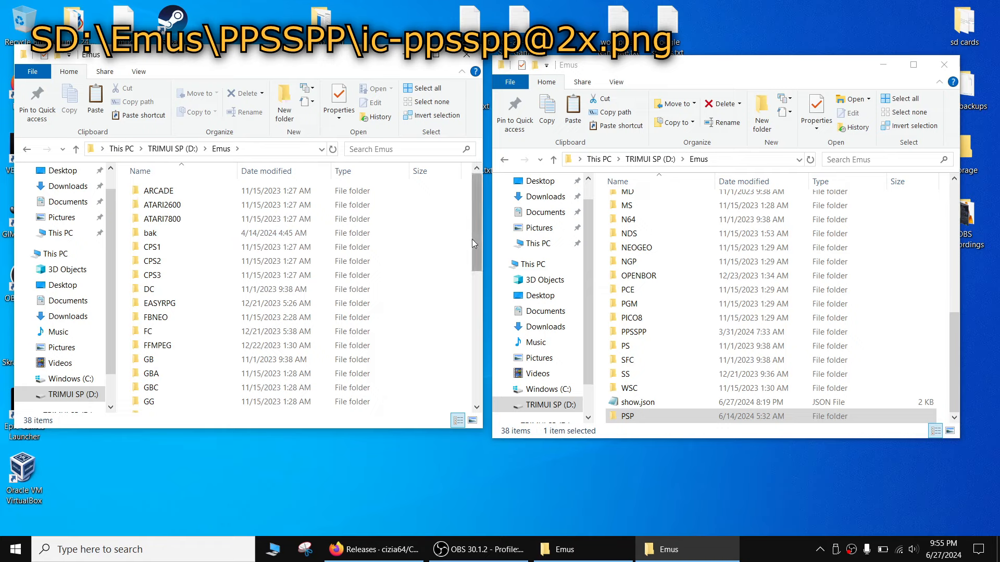
pyautogui.scroll(-3)
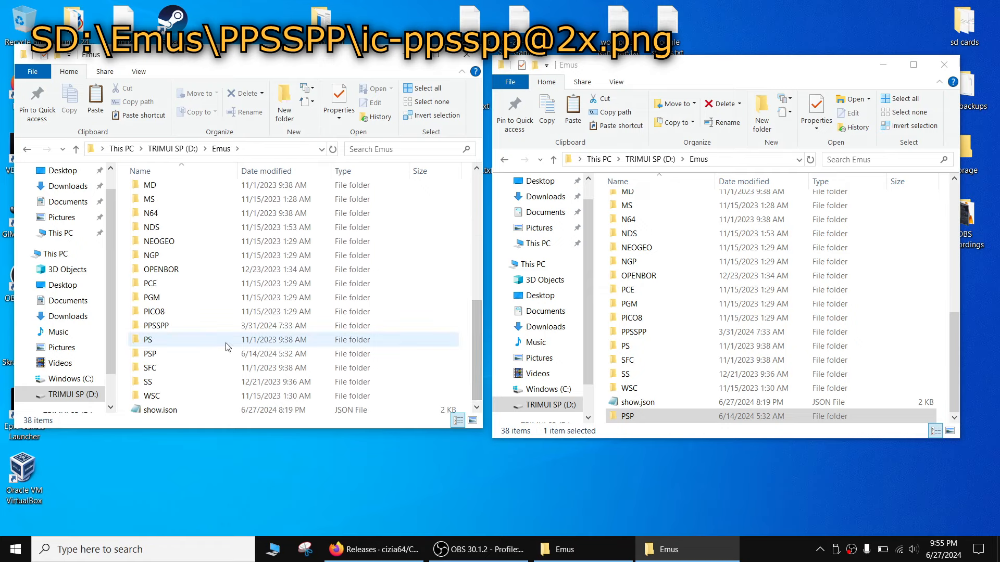
pyautogui.doubleClick(155, 325)
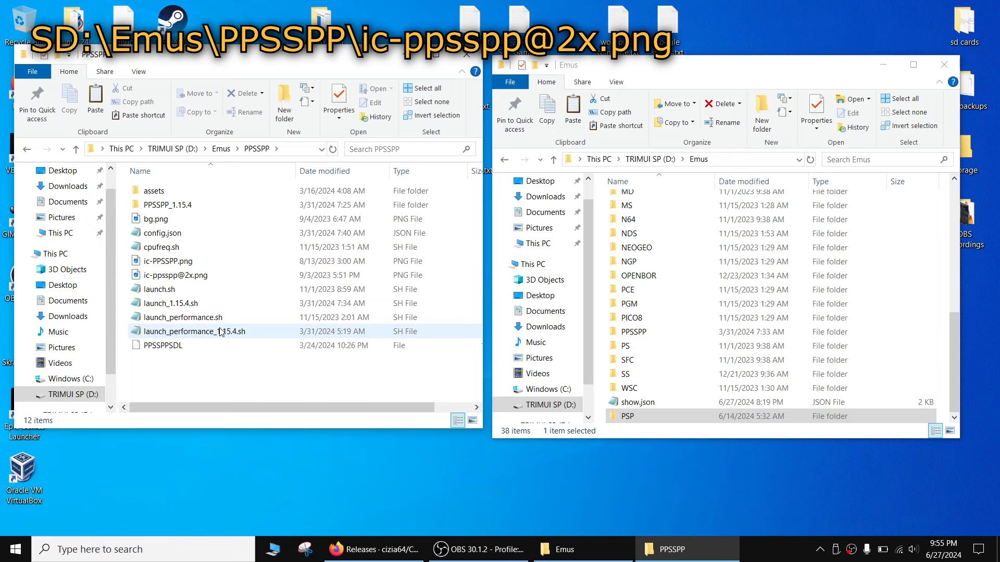
pyautogui.click(176, 275)
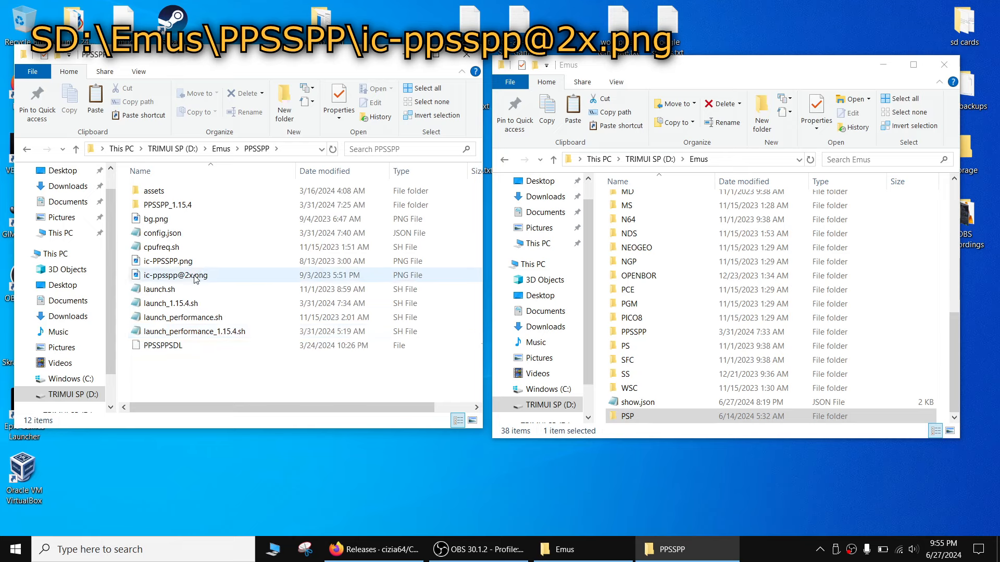
pyautogui.moveTo(177, 274)
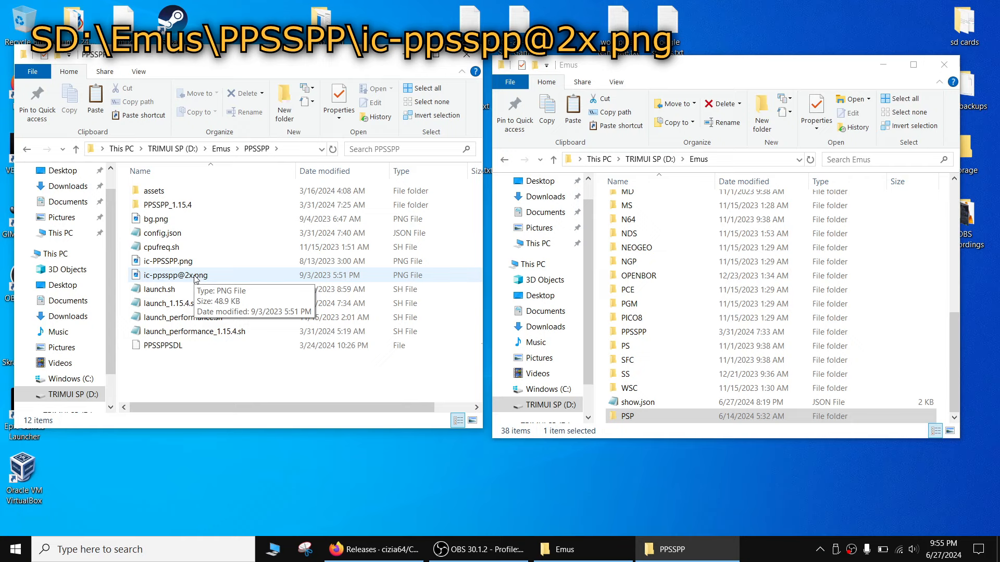
pyautogui.click(176, 274)
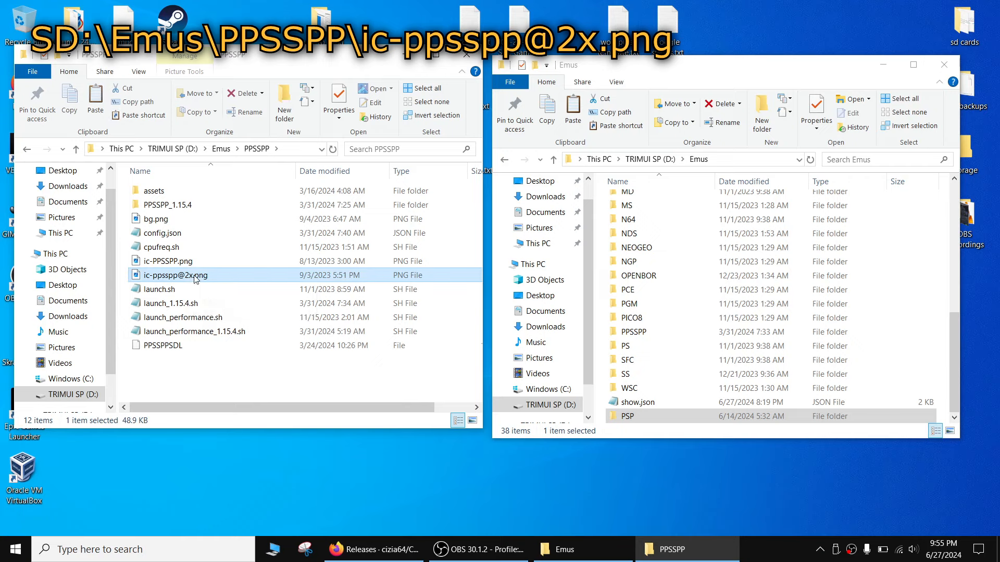
pyautogui.rightClick(176, 275)
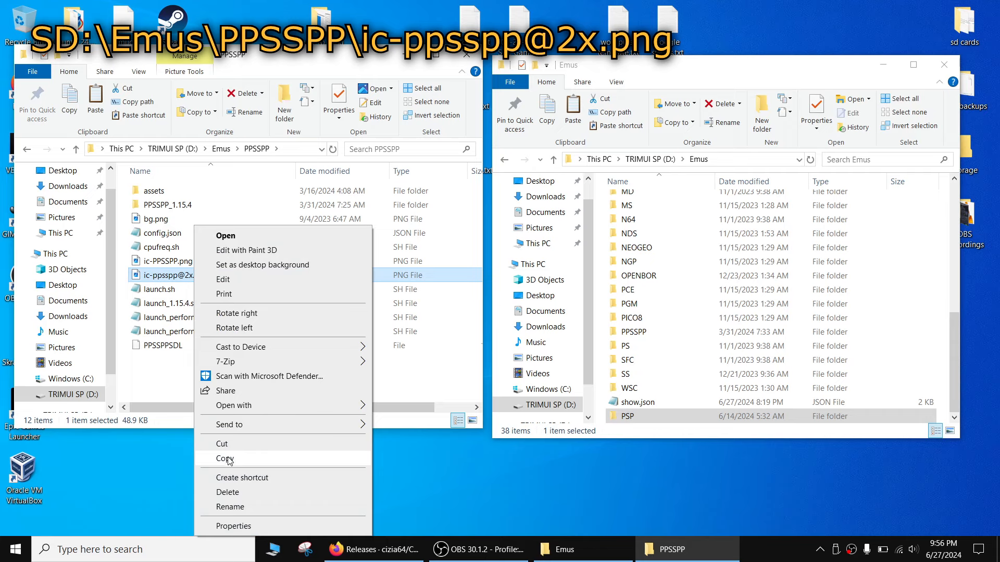
pyautogui.click(227, 460)
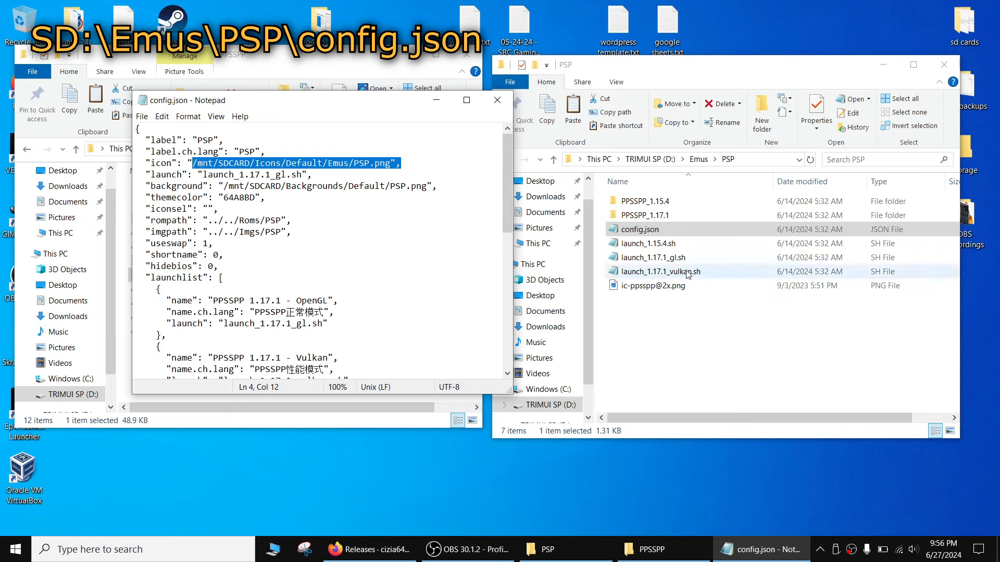
pyautogui.click(652, 285)
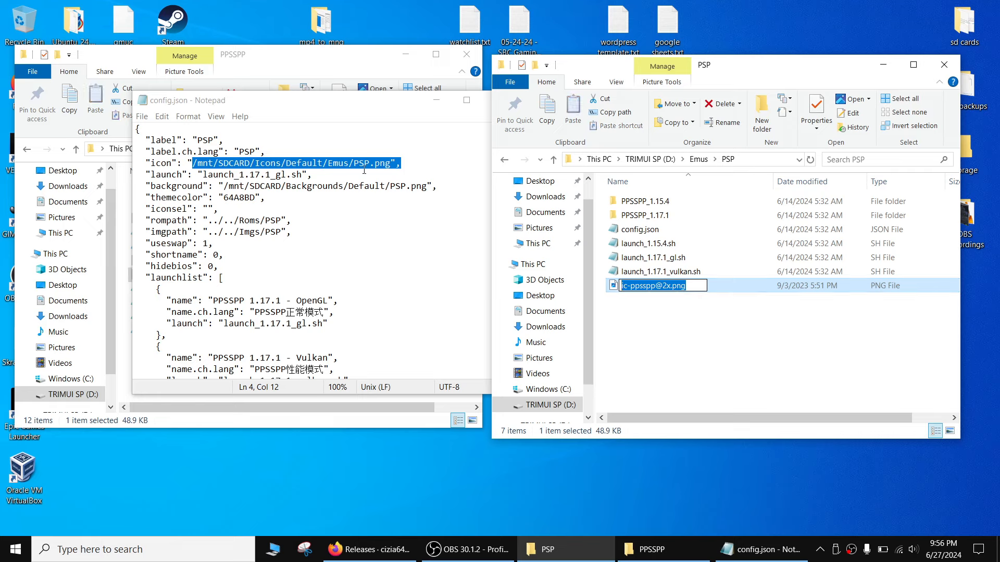
pyautogui.click(312, 174)
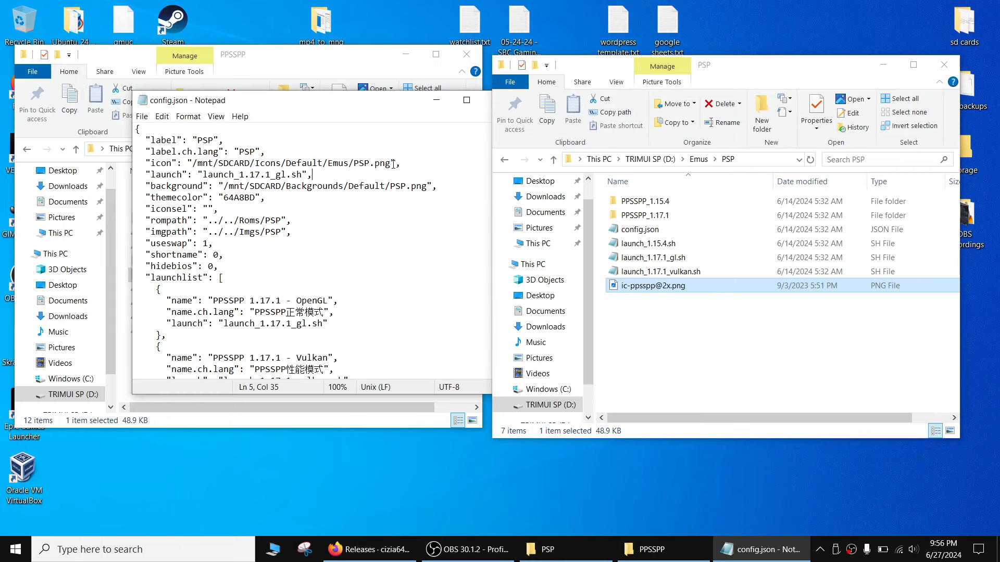
pyautogui.doubleClick(287, 164)
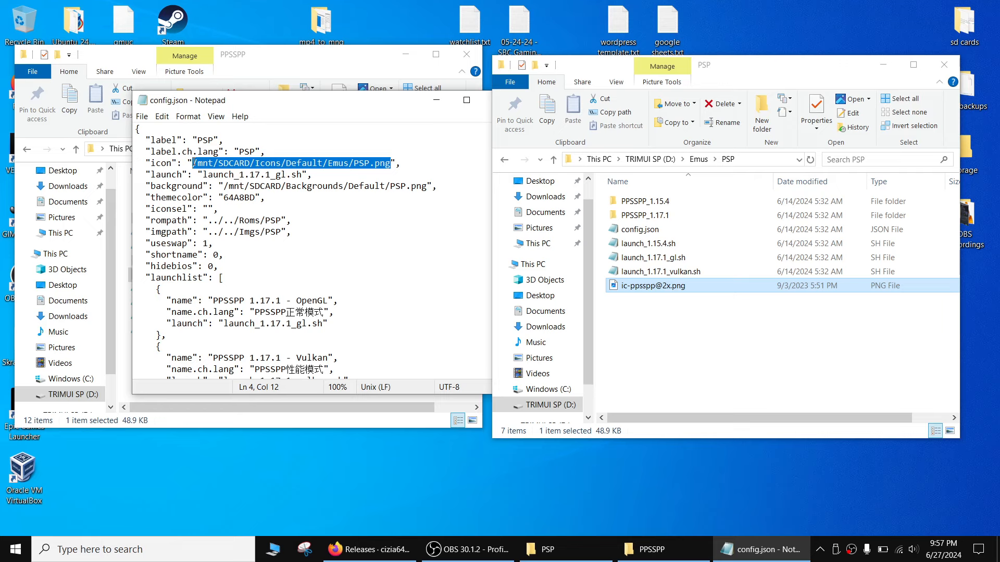
pyautogui.write('ic-ppsspp@2x.png",')
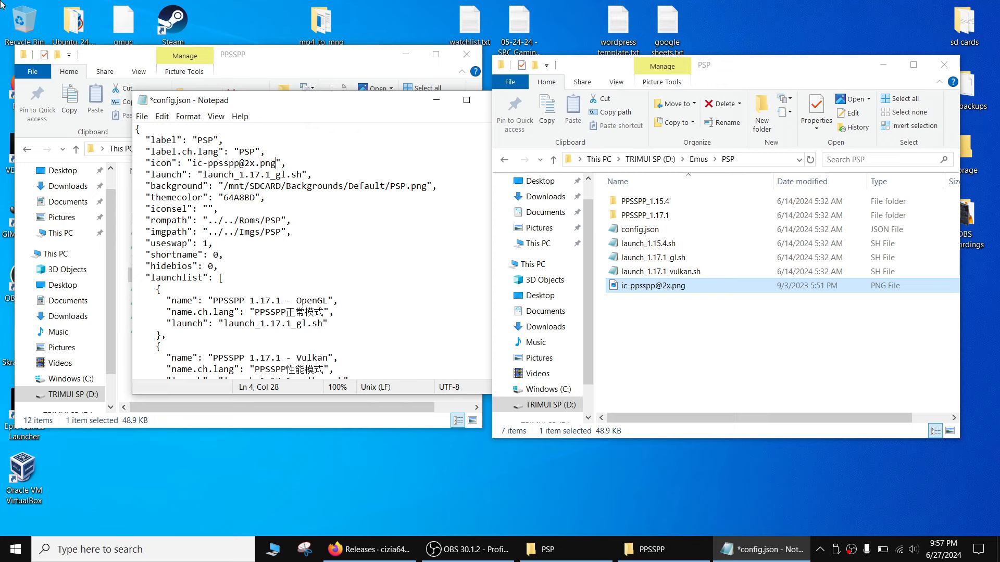
pyautogui.moveTo(387, 53)
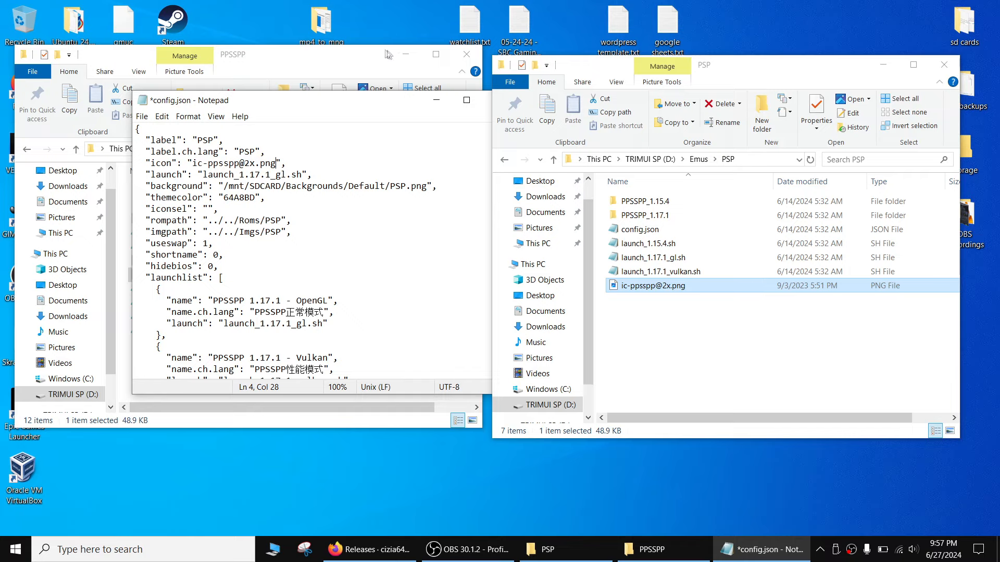
# - Preview the bg-ffx.png background image from the desktop, then close the viewer
pyautogui.click(466, 54)
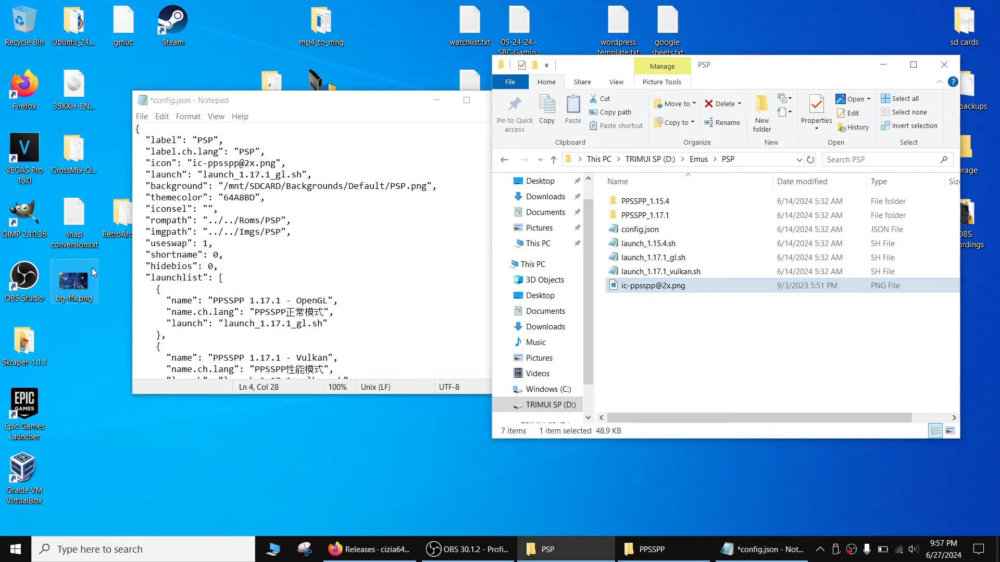
pyautogui.doubleClick(75, 276)
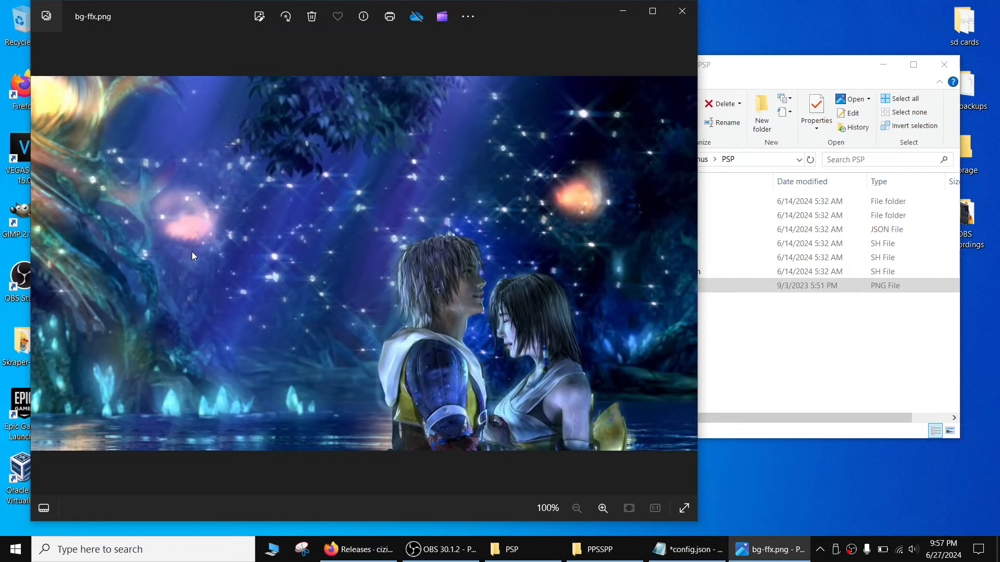
pyautogui.moveTo(652, 10)
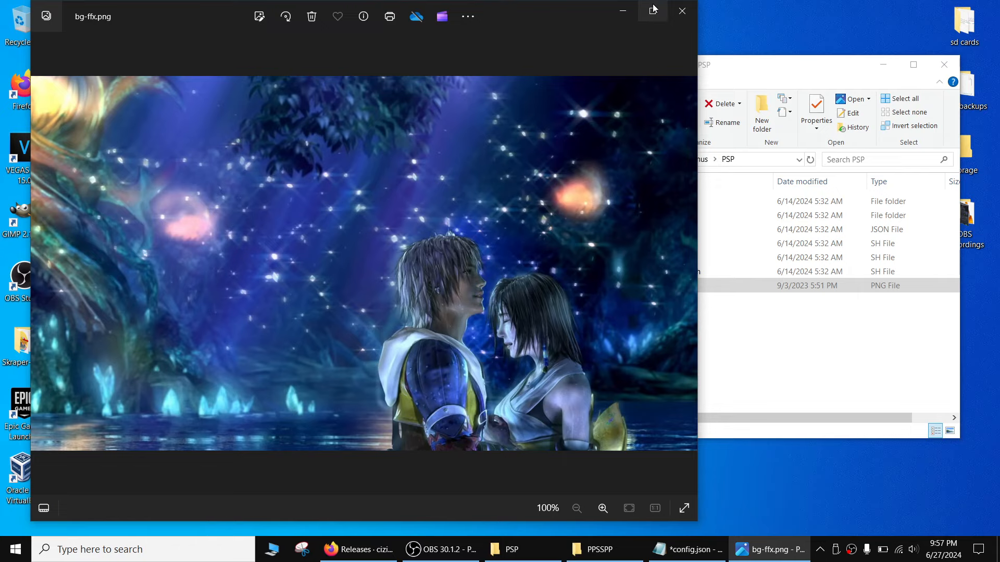
pyautogui.click(681, 10)
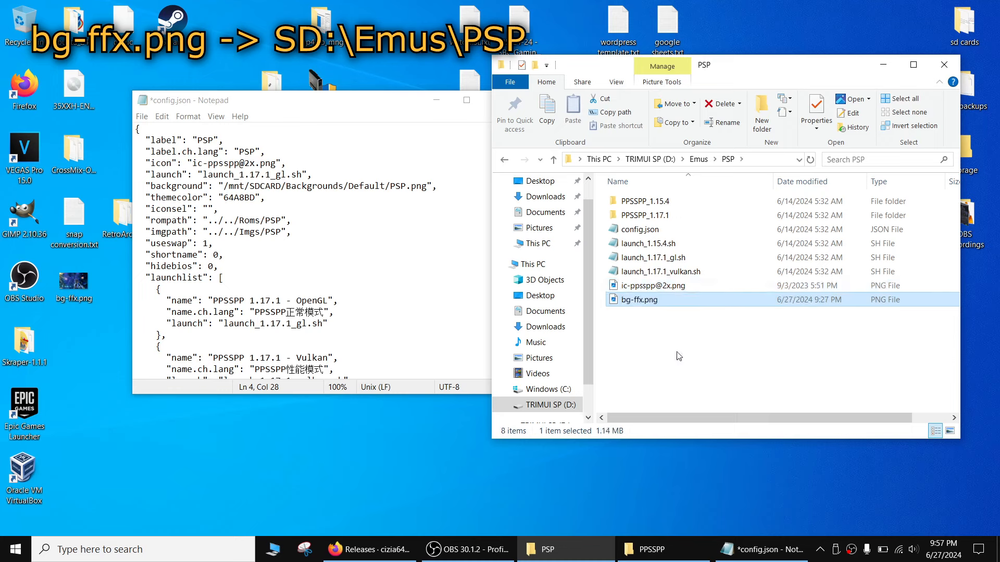
pyautogui.moveTo(438, 289)
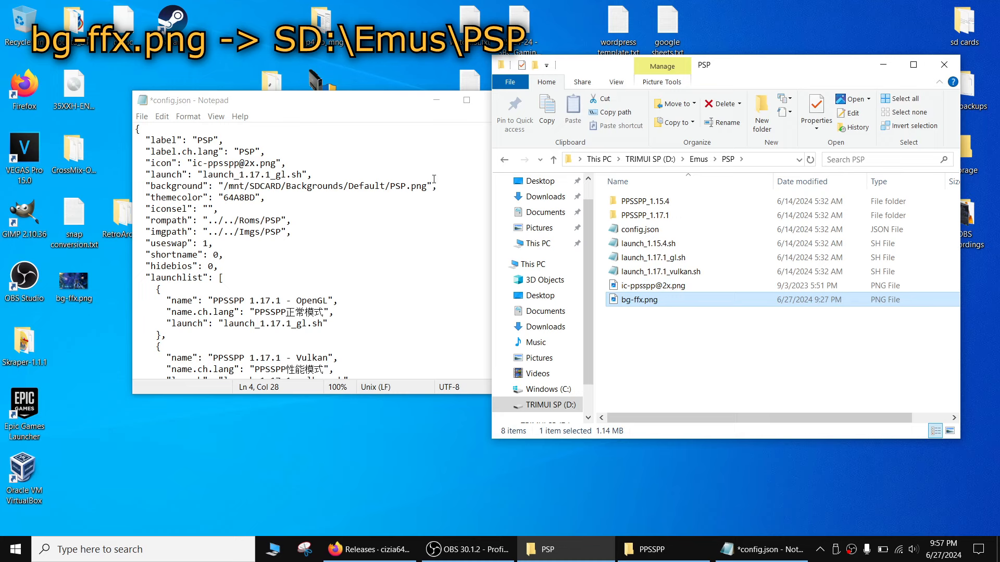
pyautogui.moveTo(431, 186)
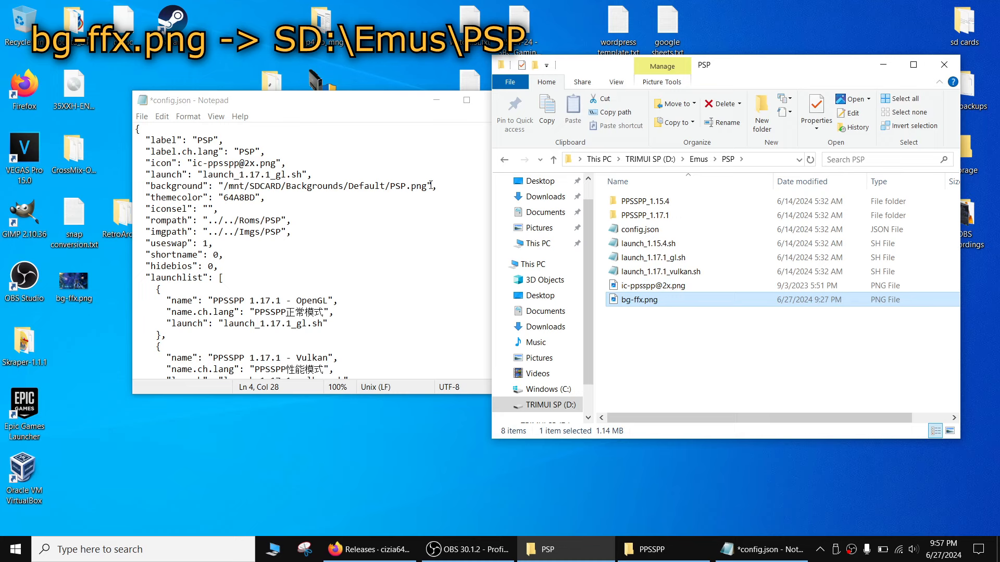
# - Replace the config.json background path with bg-ffx.png and save the file
pyautogui.doubleClick(325, 185)
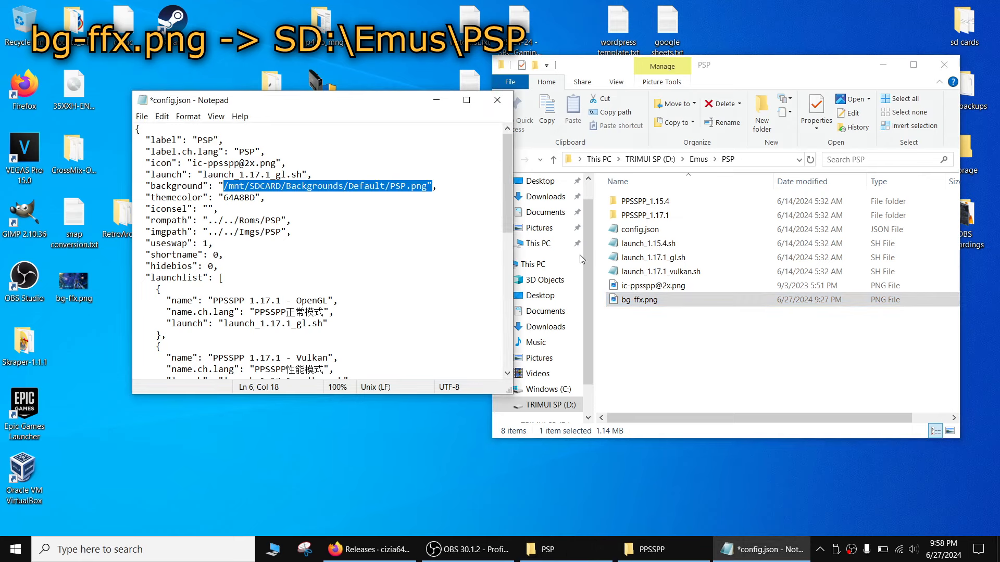
pyautogui.click(637, 299)
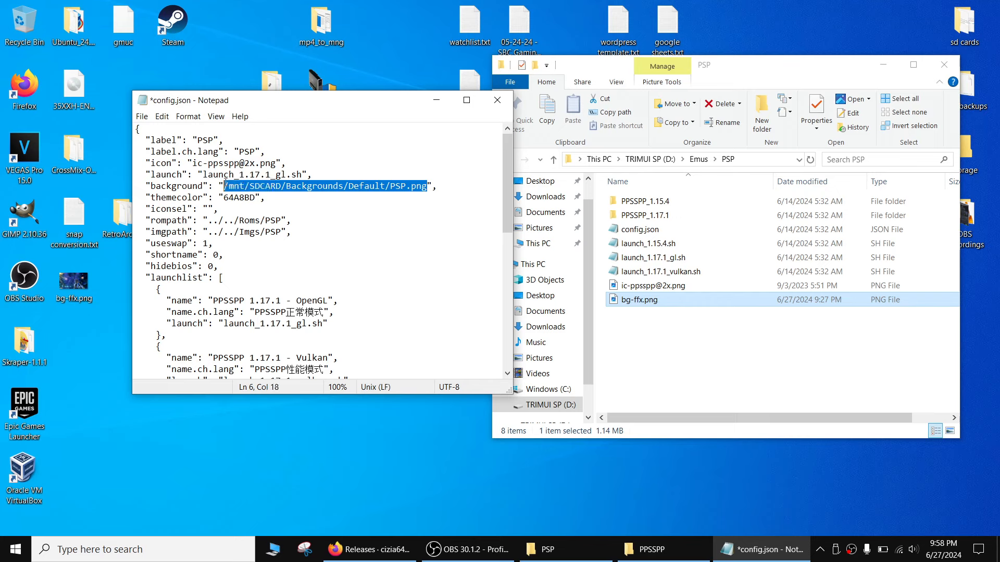
pyautogui.write('bg-ffx.png",')
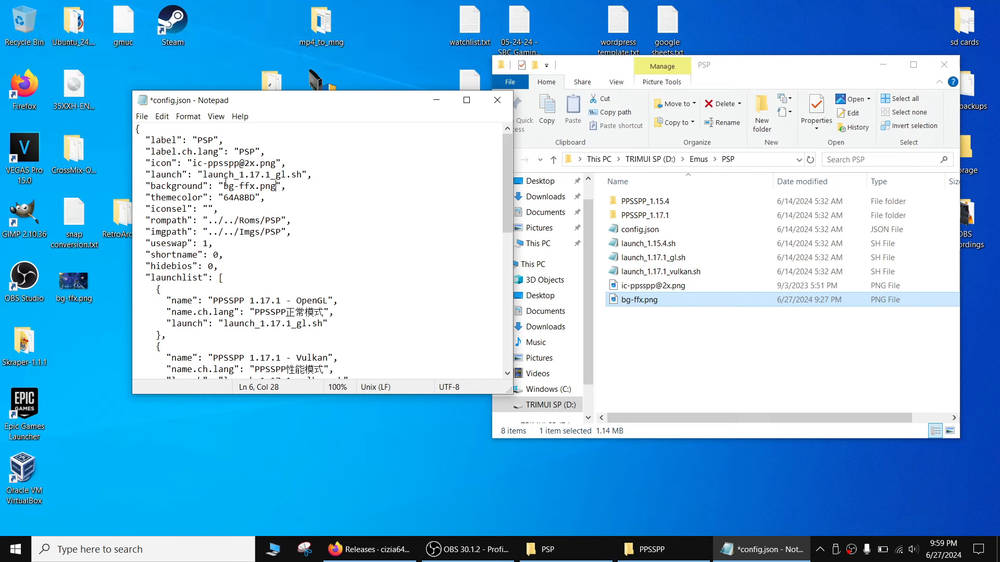
pyautogui.press('ctrl+s')
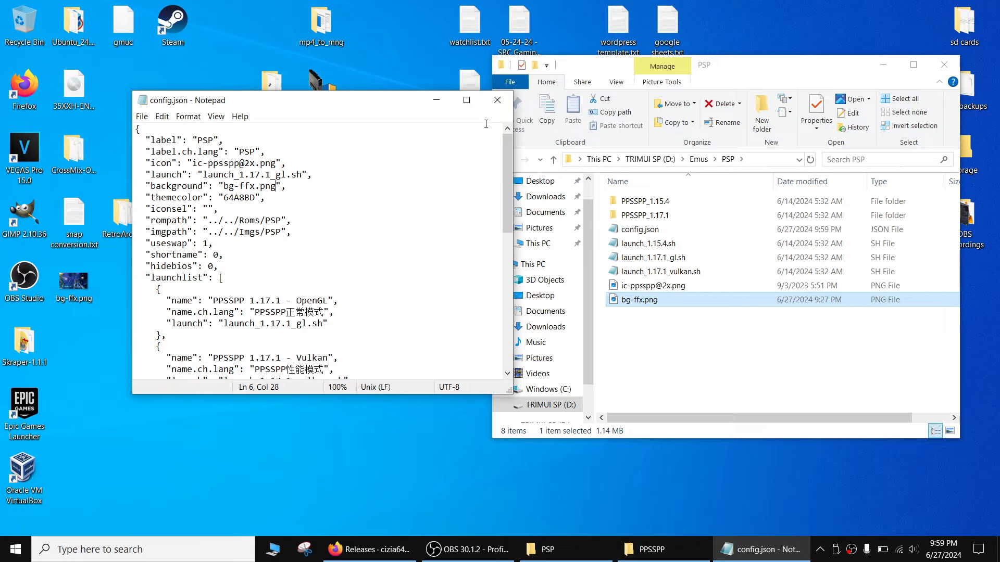